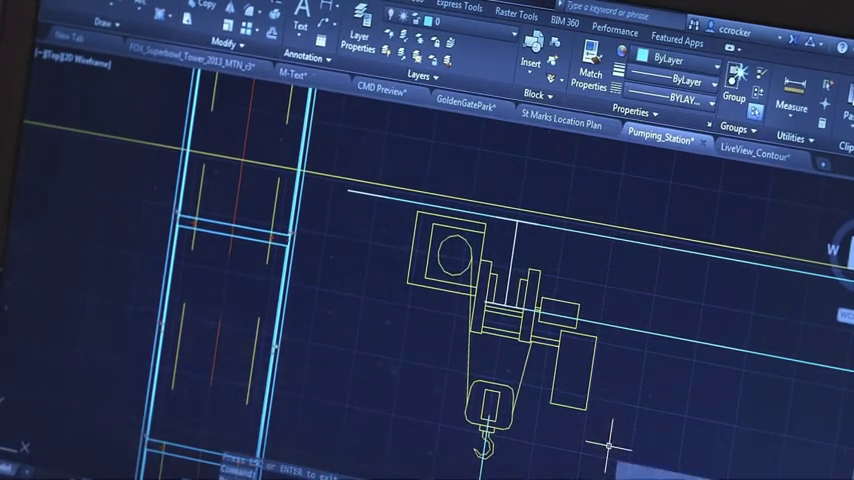
Step: Select the multiline text note with the bulleted list and Fractions heading for editing
click(480, 290)
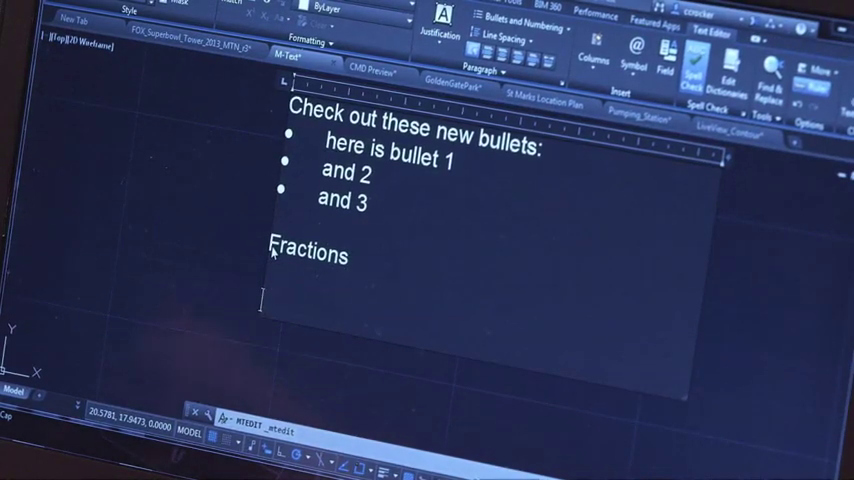
Step: Enter the fraction 2/3 on a new line under the Fractions heading
text(2/3)
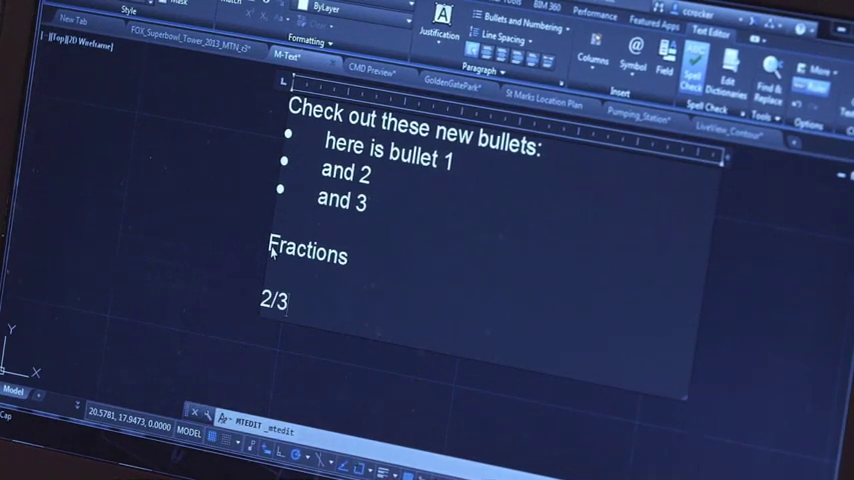